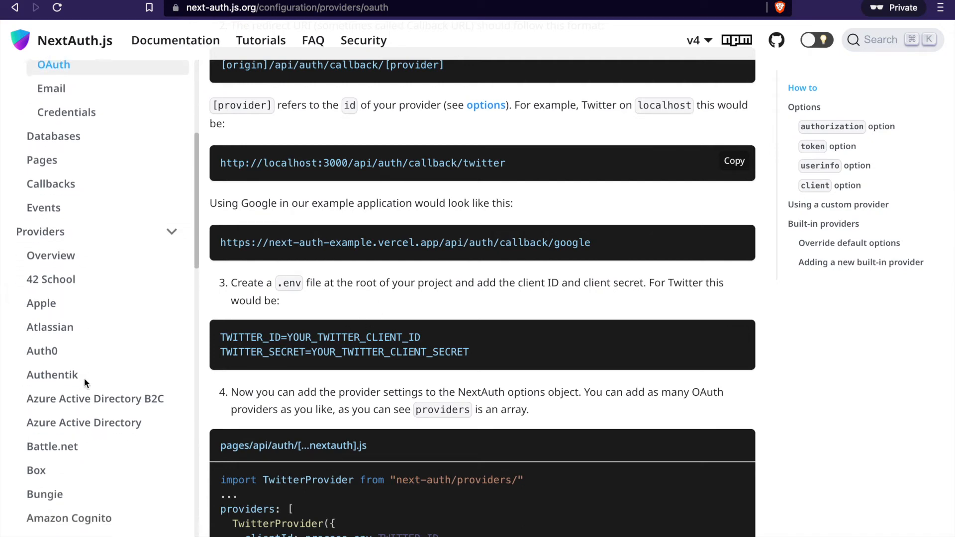
Locate Auth0 in the Providers sidebar and bring up its provider documentation.
scroll(down, 3)
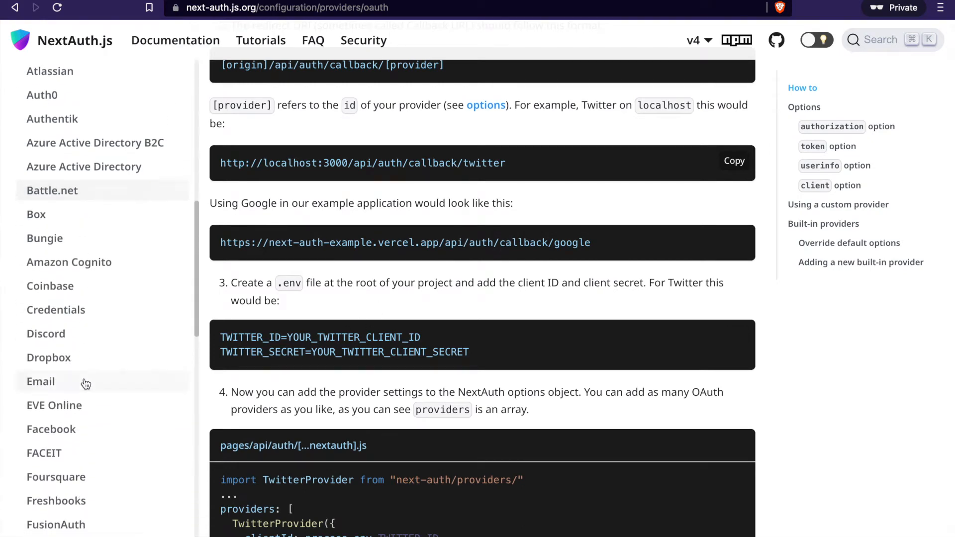
scroll(down, 3)
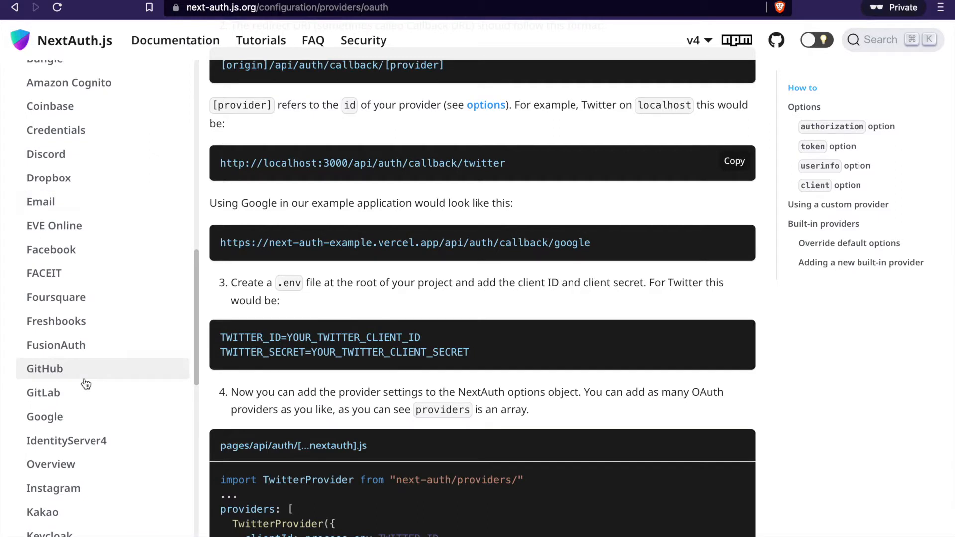
scroll(down, 3)
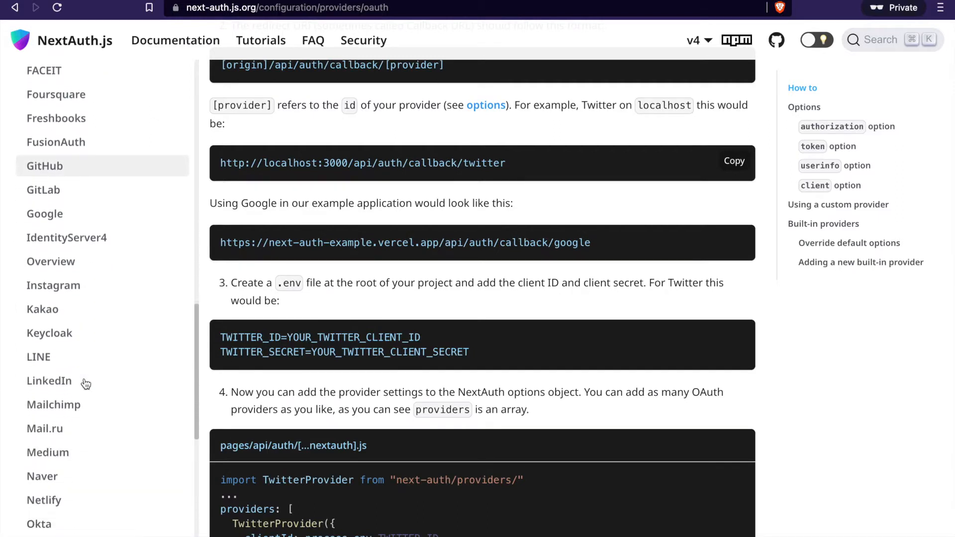
scroll(down, 3)
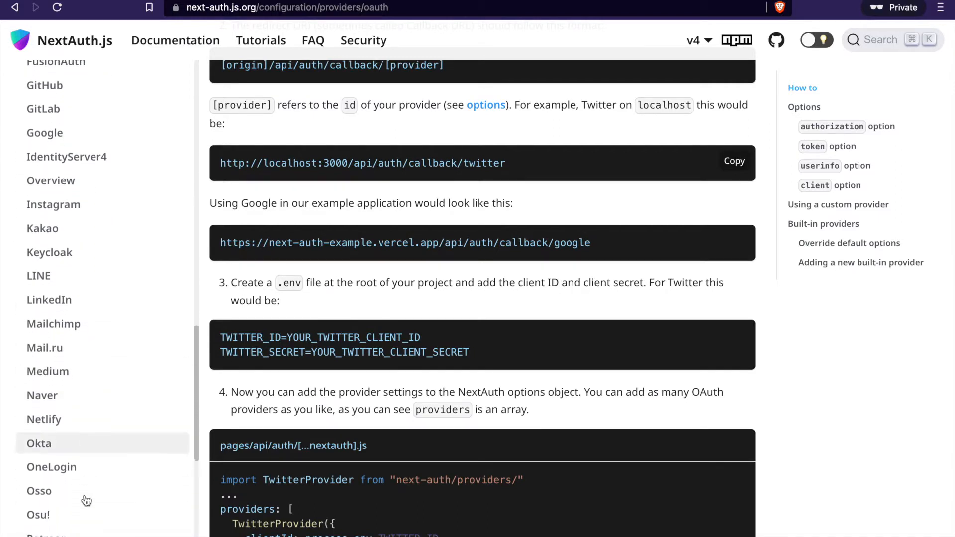
scroll(up, 3)
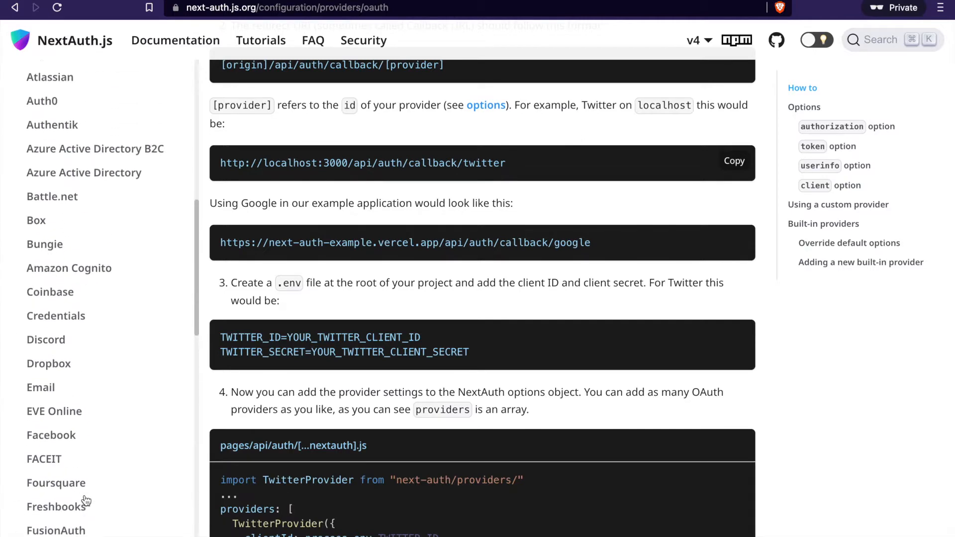
scroll(up, 3)
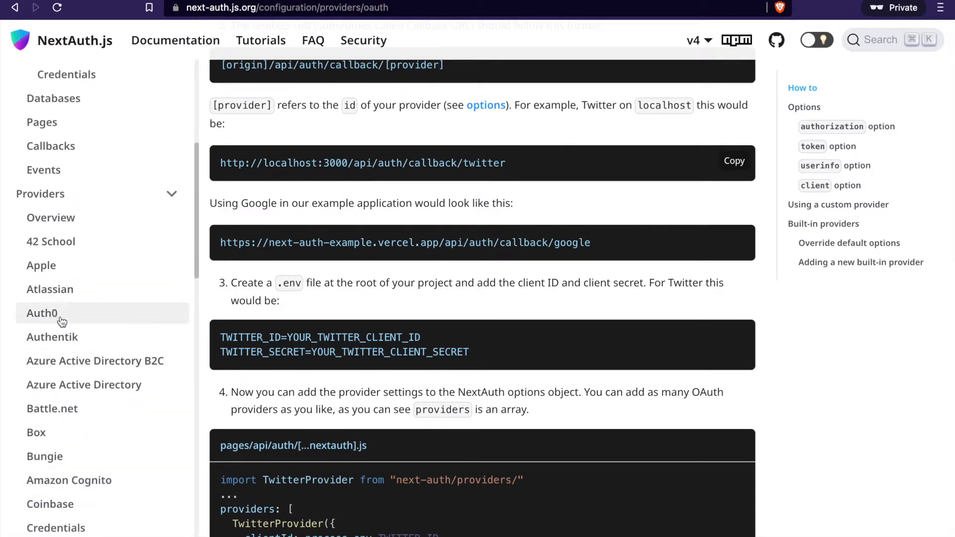
click(41, 313)
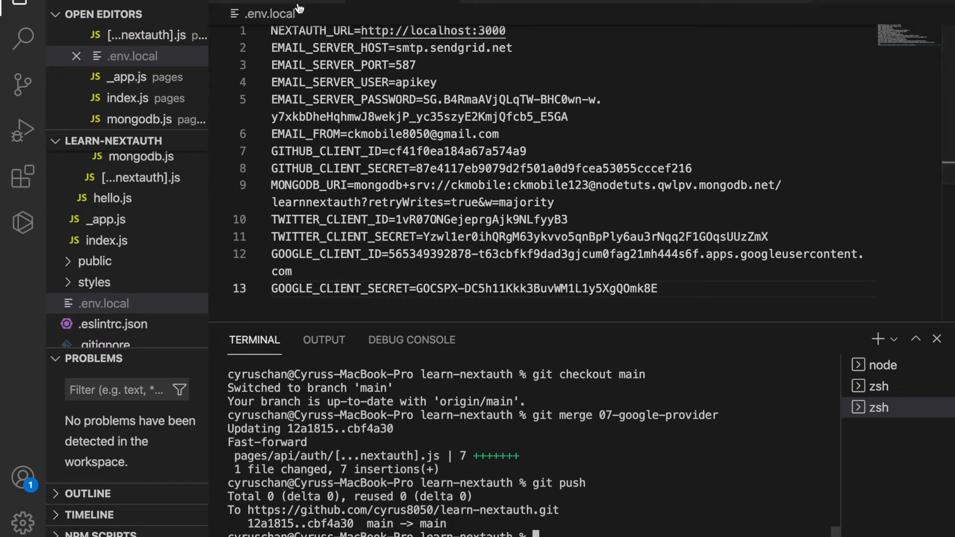
In pages/api/auth/[...nextauth].js, begin an Auth0Provider({ entry below GoogleProvider with the dev server output shown.
click(883, 365)
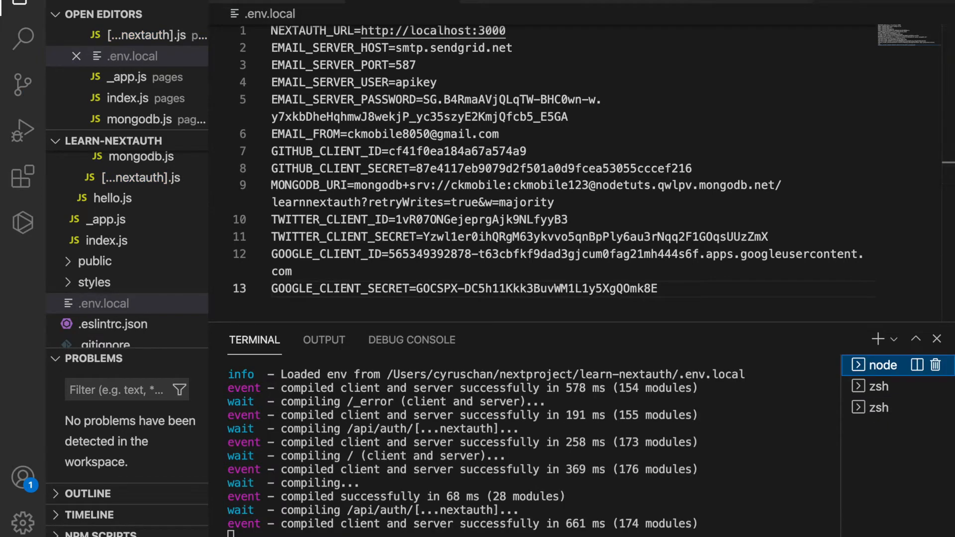
click(149, 177)
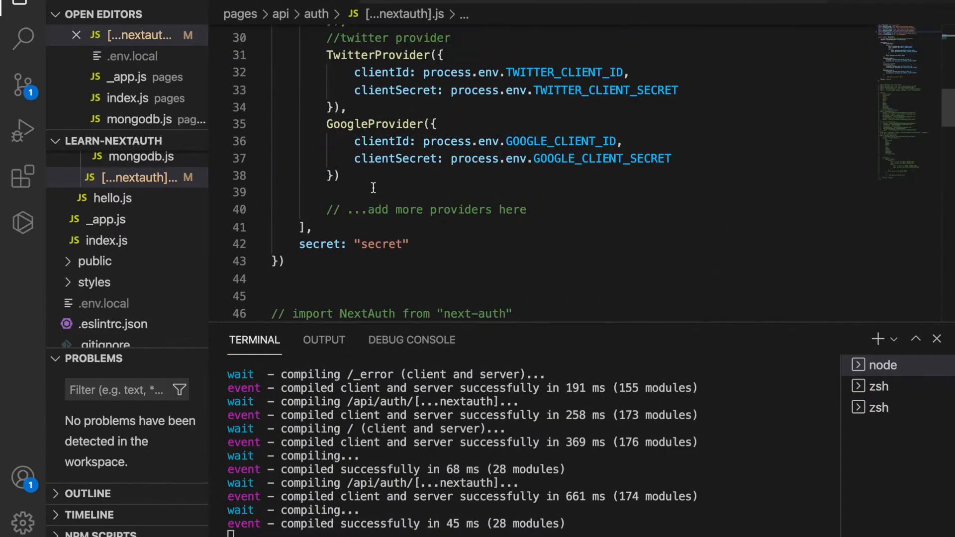
text(Auth0Provider({)
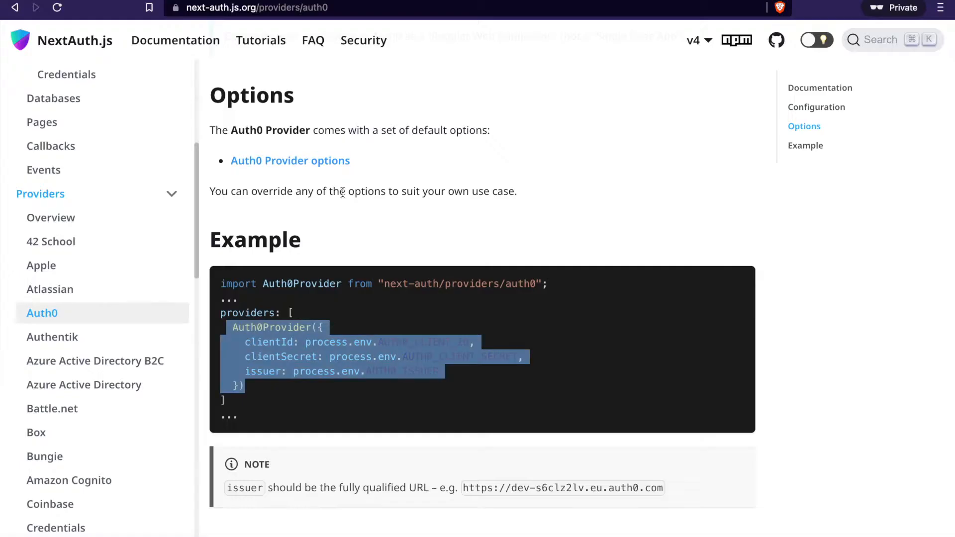
mouse_move(589, 51)
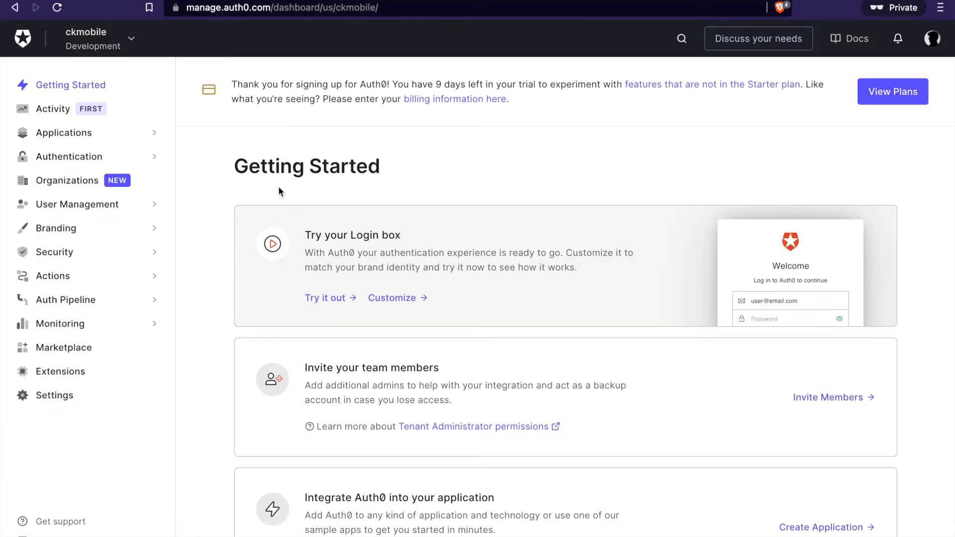
Create a Regular Web Application named learnnextauth from Applications > Applications.
click(64, 132)
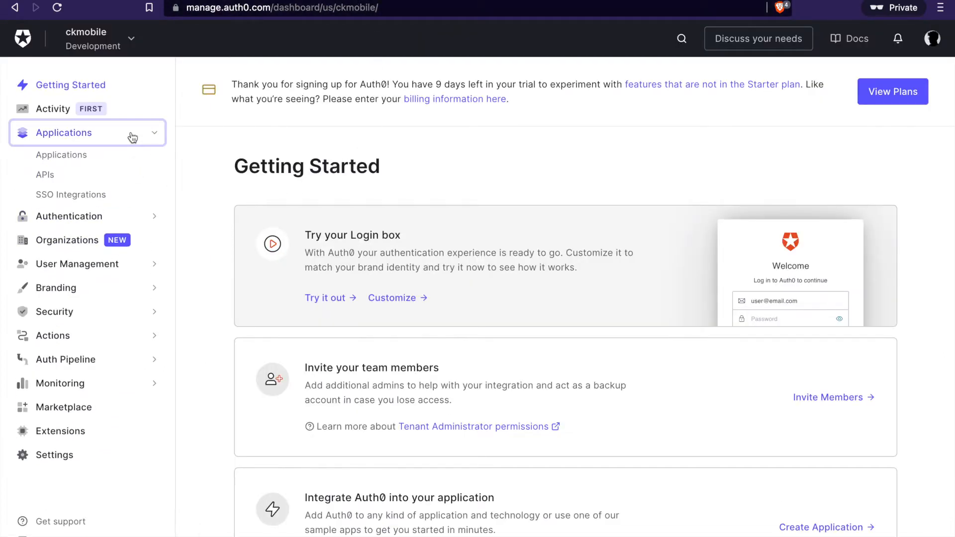
click(61, 155)
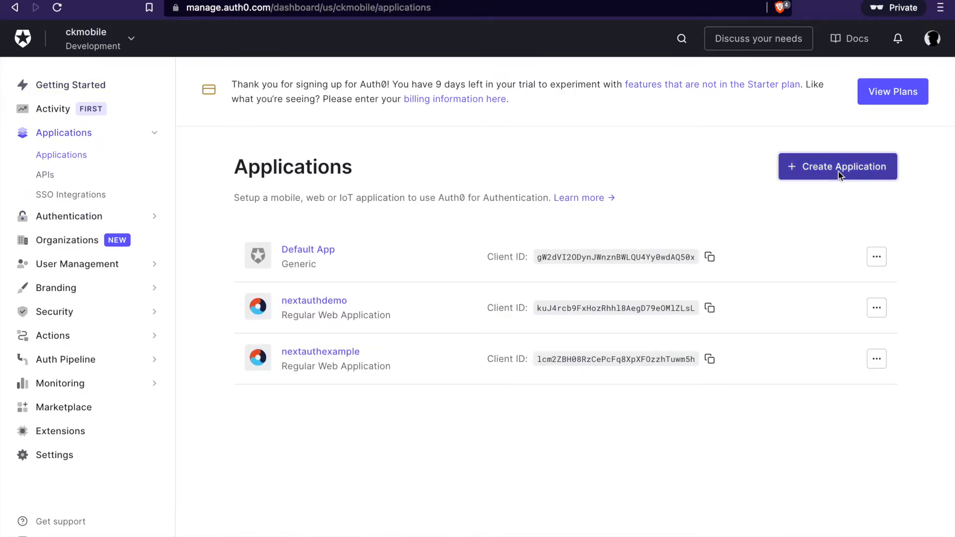
click(836, 166)
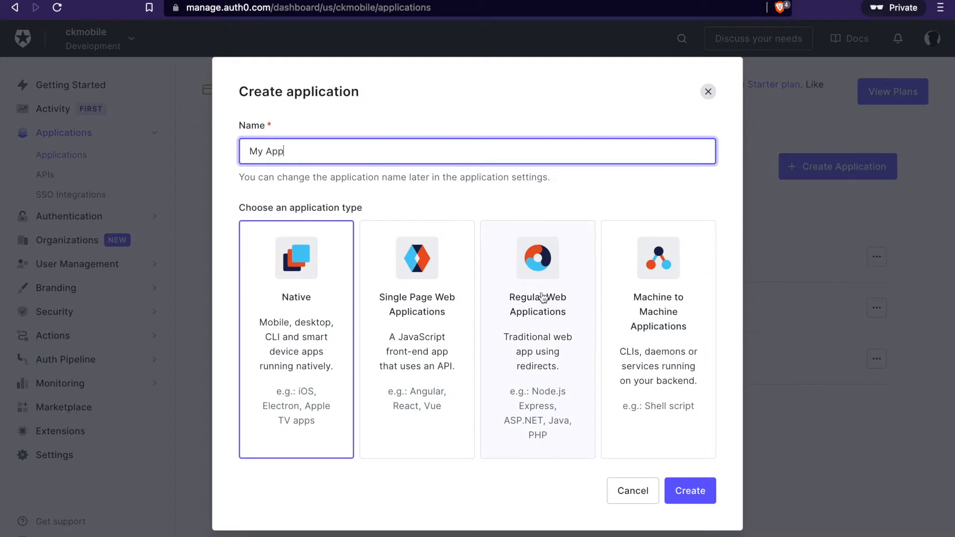
click(537, 335)
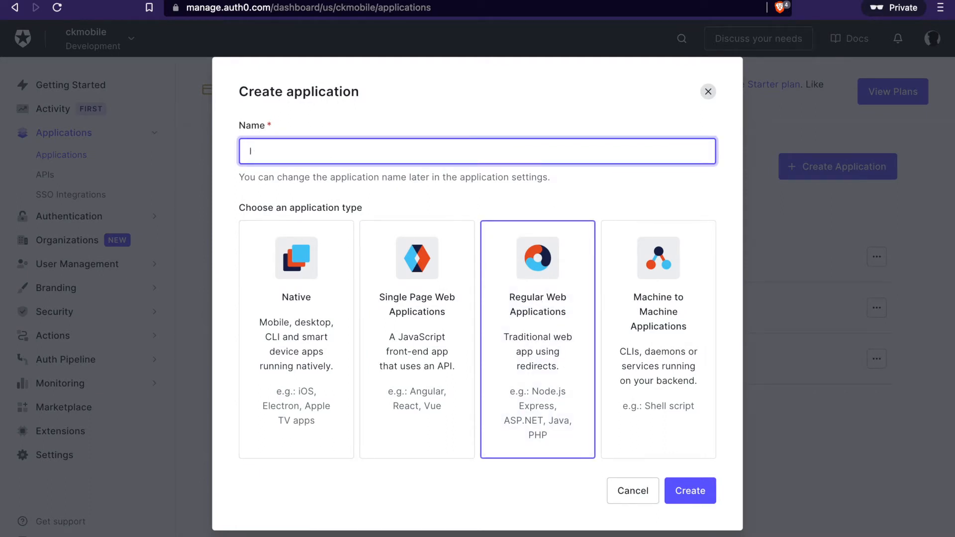
text(learnnextauth)
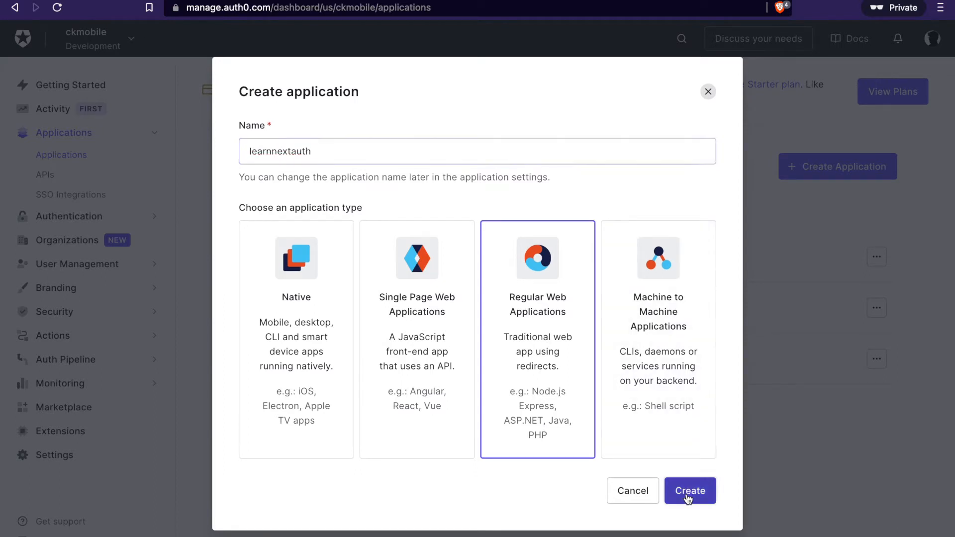
click(689, 490)
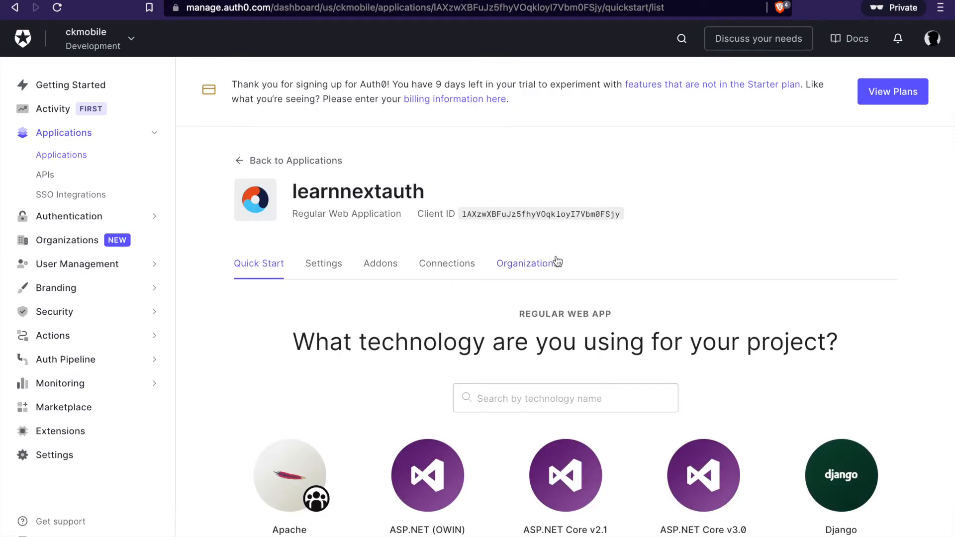
From Quick Start choose Next.js and save the configured sample app archive to Downloads.
scroll(down, 3)
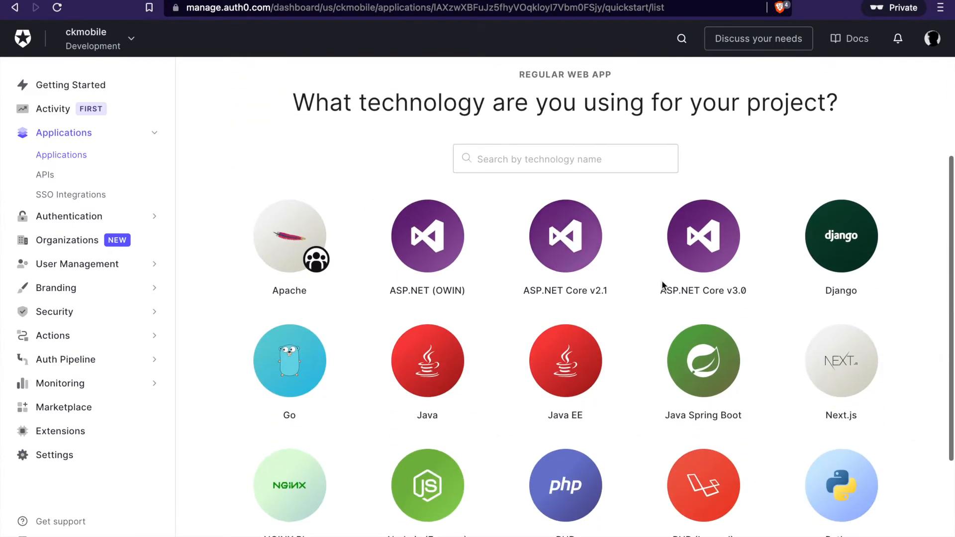
click(842, 360)
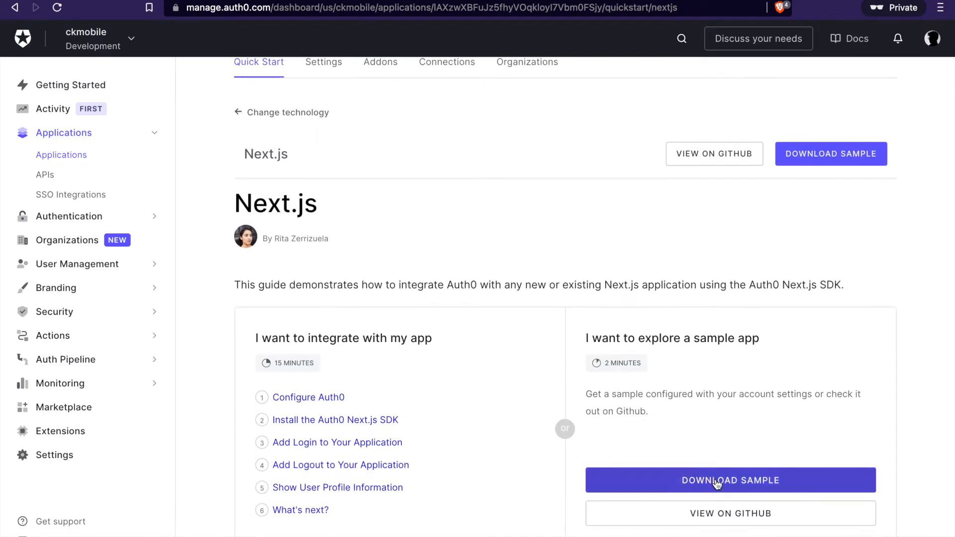
click(729, 479)
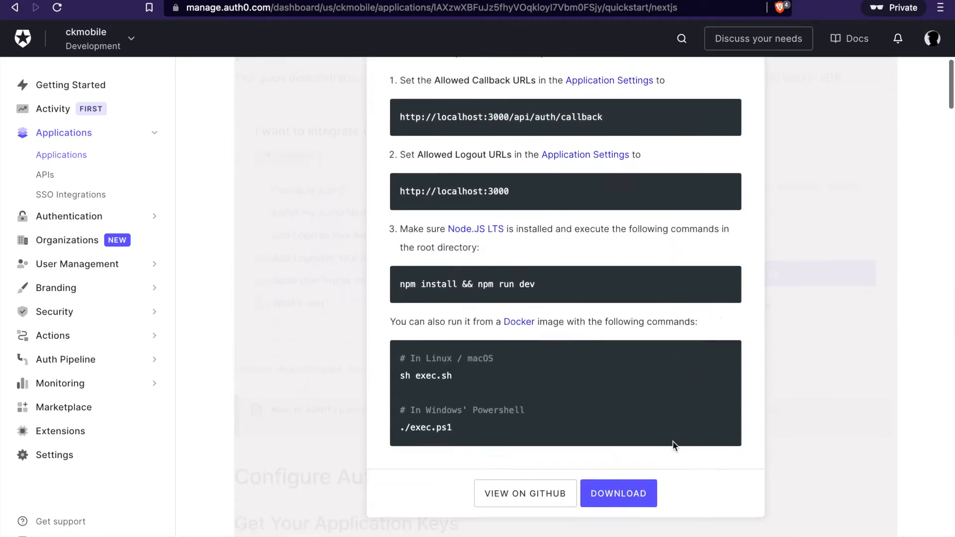
scroll(down, 3)
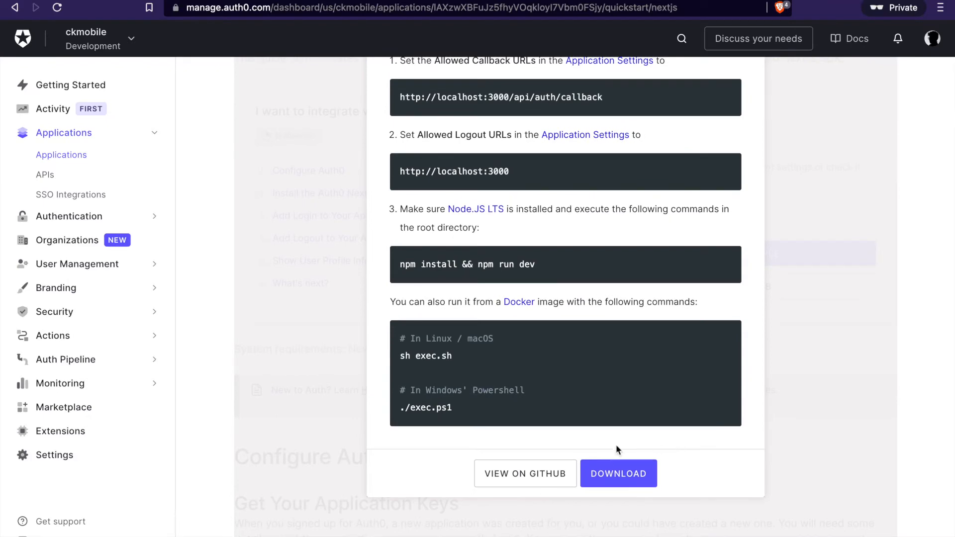
click(618, 473)
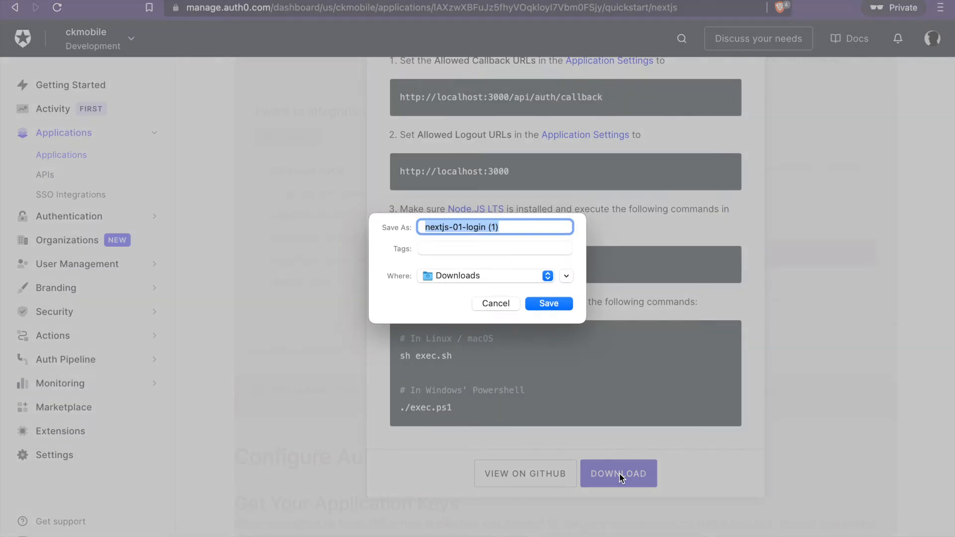
click(547, 303)
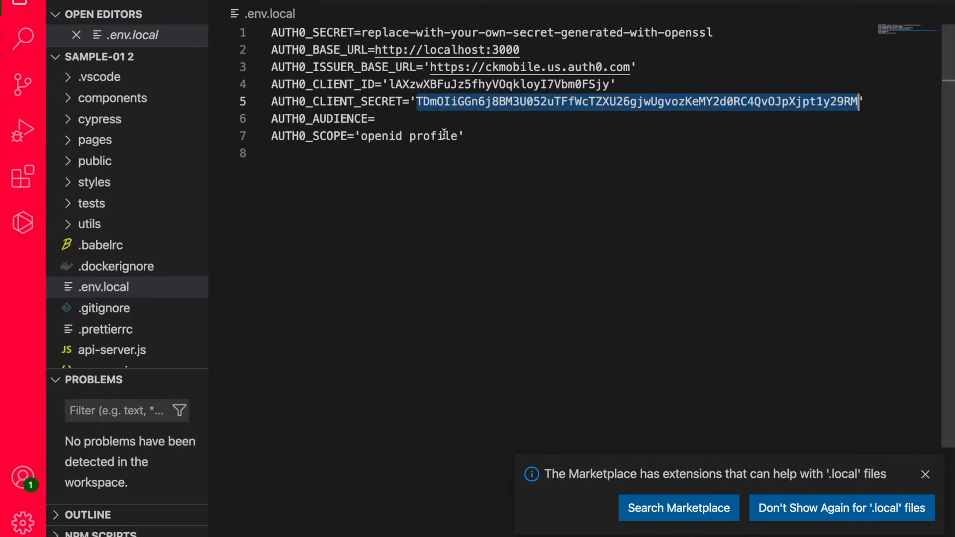
mouse_move(405, 49)
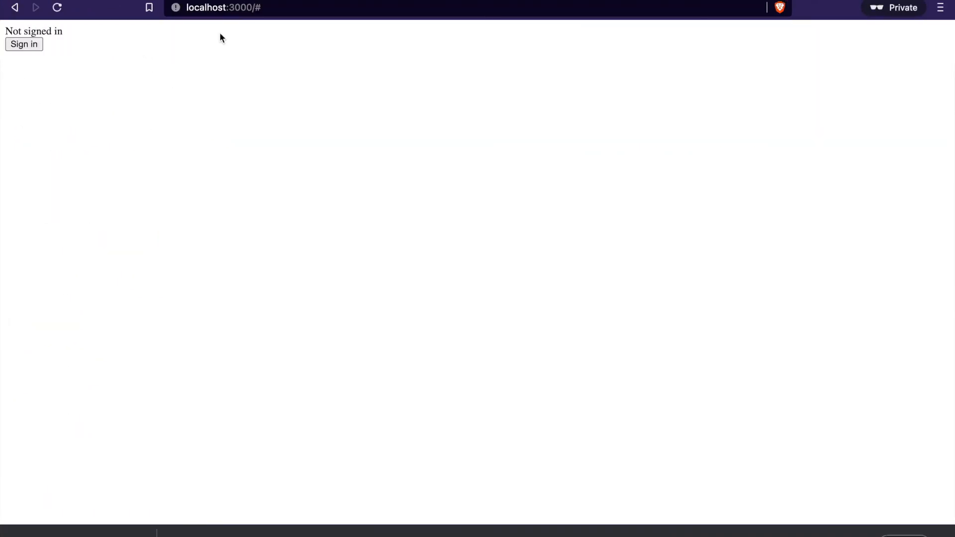
Sign in with Auth0 from the localhost app, hitting the callback URL mismatch error.
click(23, 44)
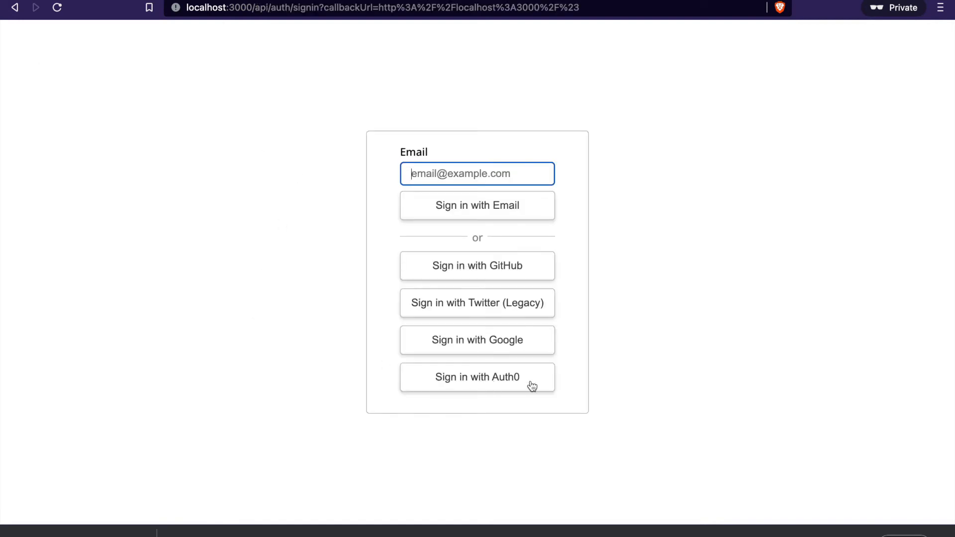
click(476, 376)
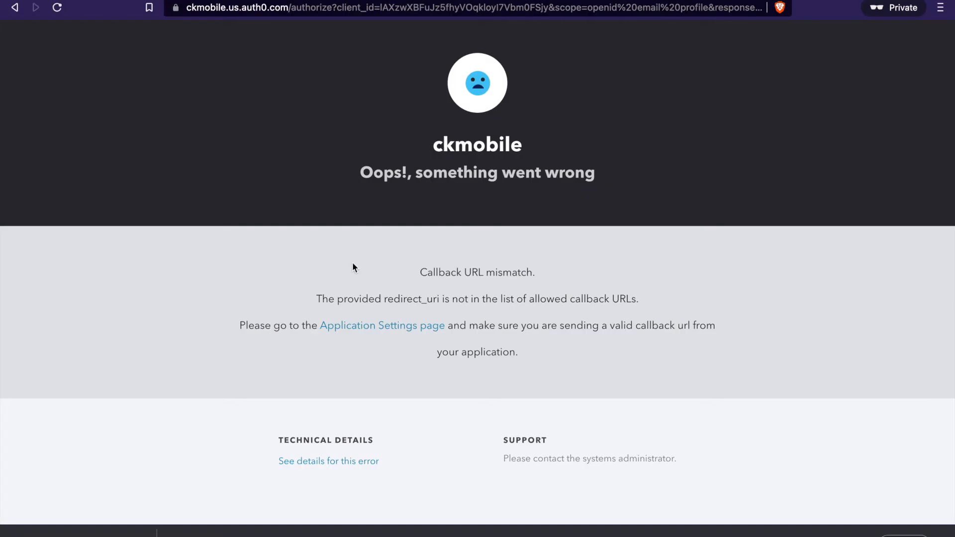
mouse_move(375, 310)
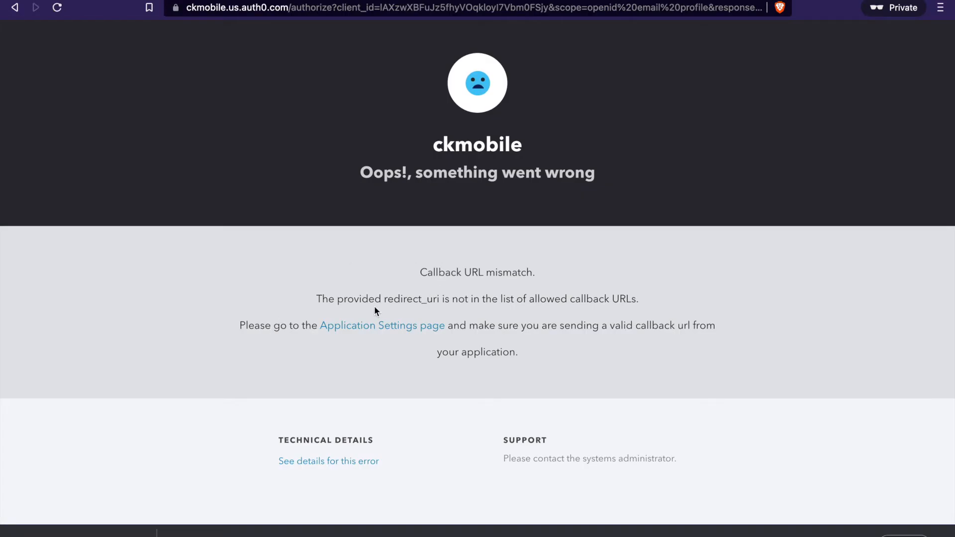
mouse_move(281, 73)
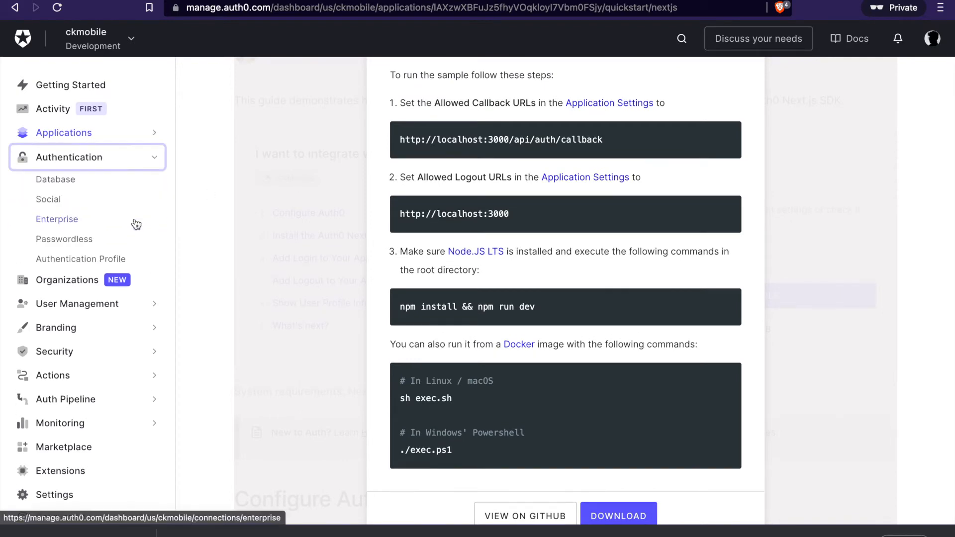
Dismiss the Download Sample dialog and review the learnnextauth application's enabled connections.
click(617, 517)
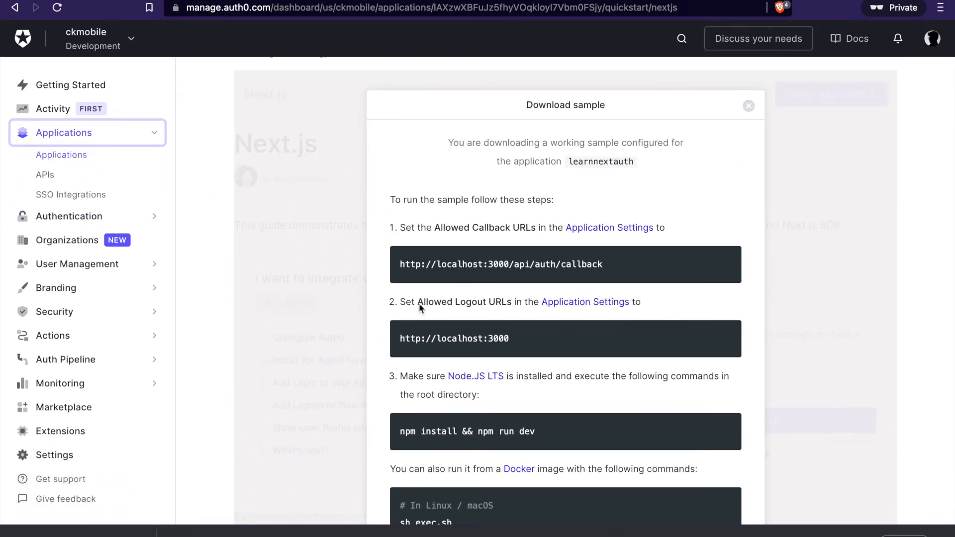
click(748, 106)
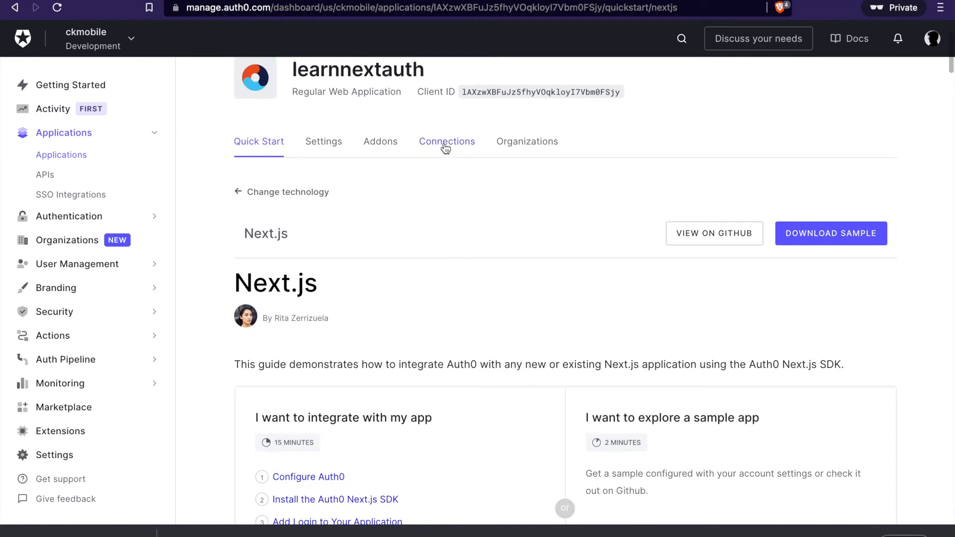
click(447, 141)
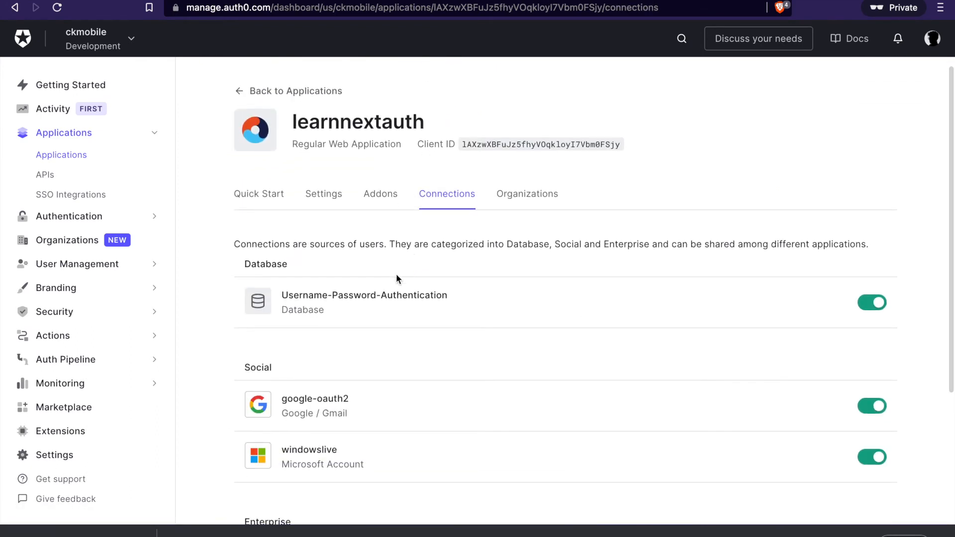
scroll(down, 3)
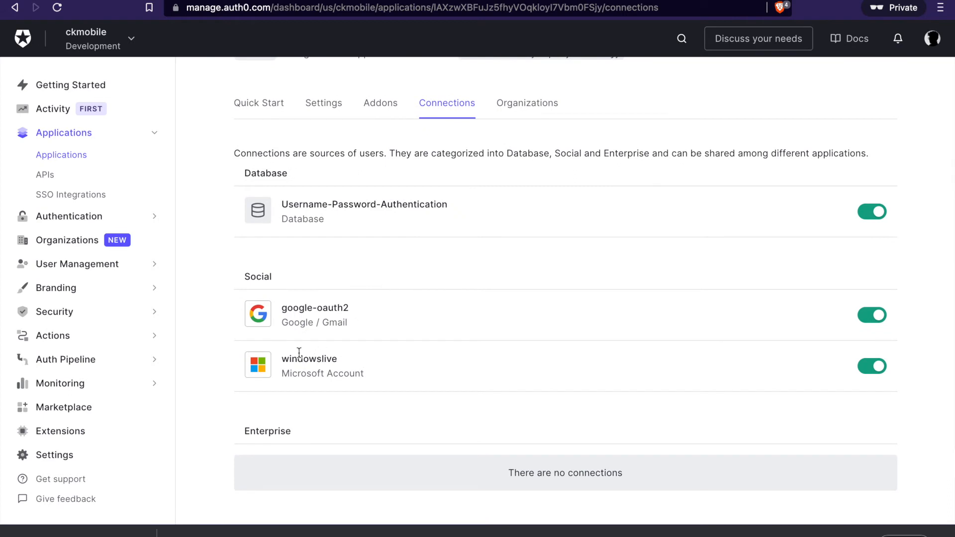
scroll(up, 3)
text(callback)
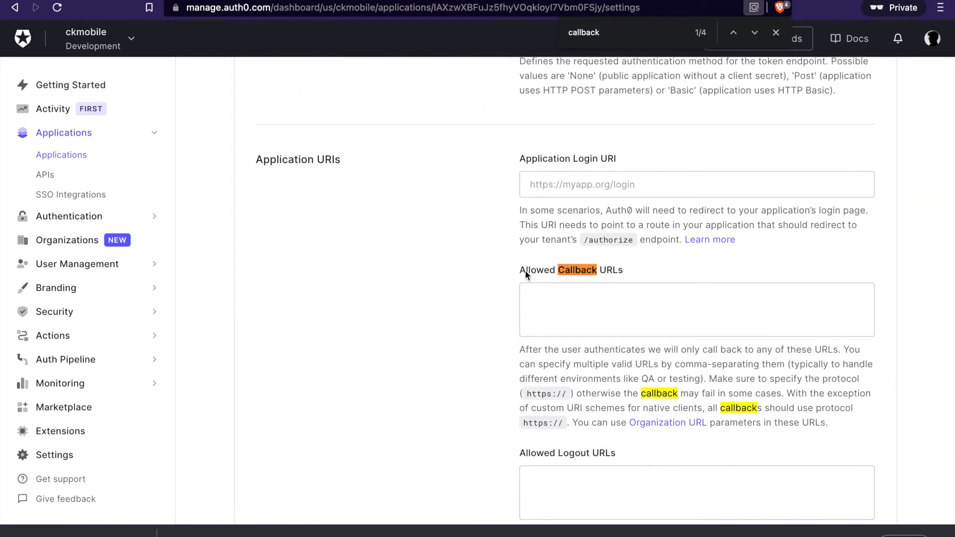
mouse_move(646, 283)
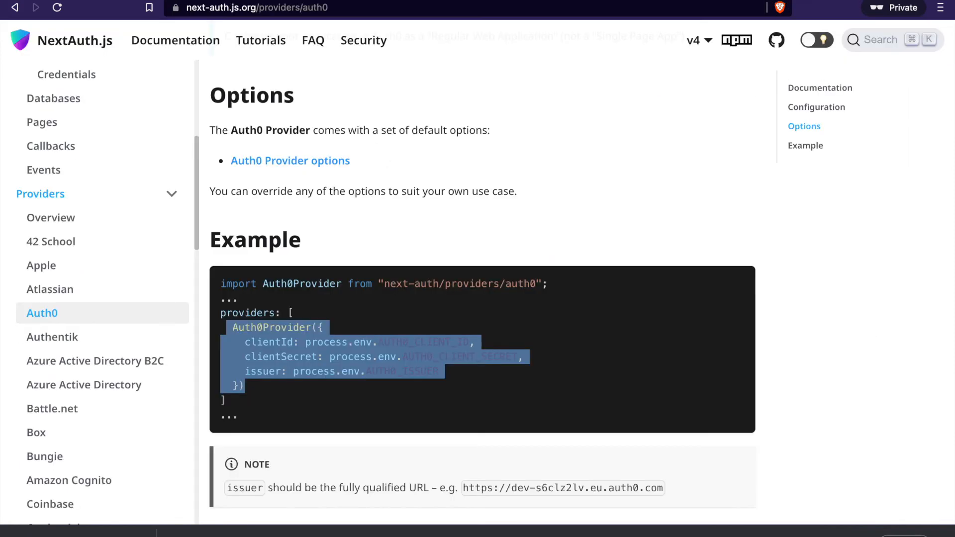
In the OAuth providers guide, copy the example localhost Twitter callback URL.
scroll(down, 3)
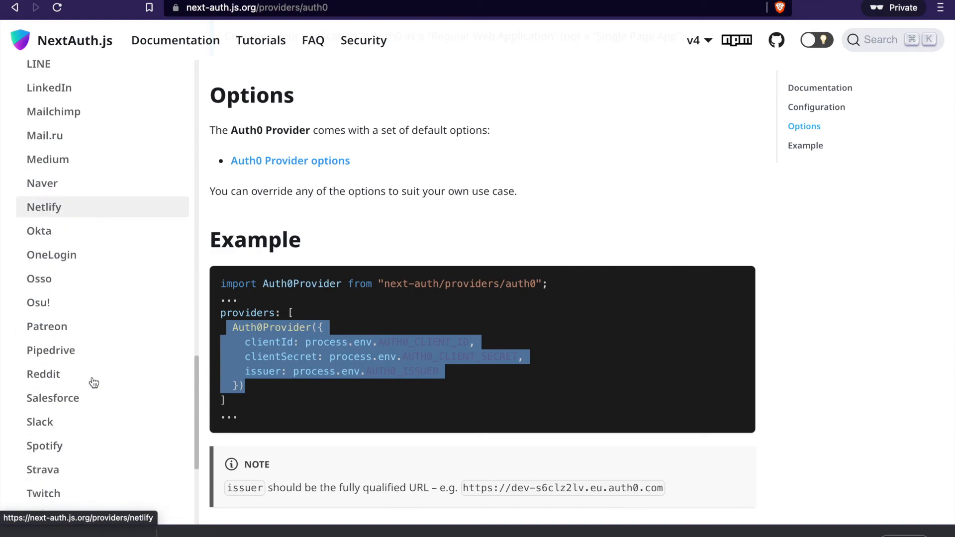
click(53, 270)
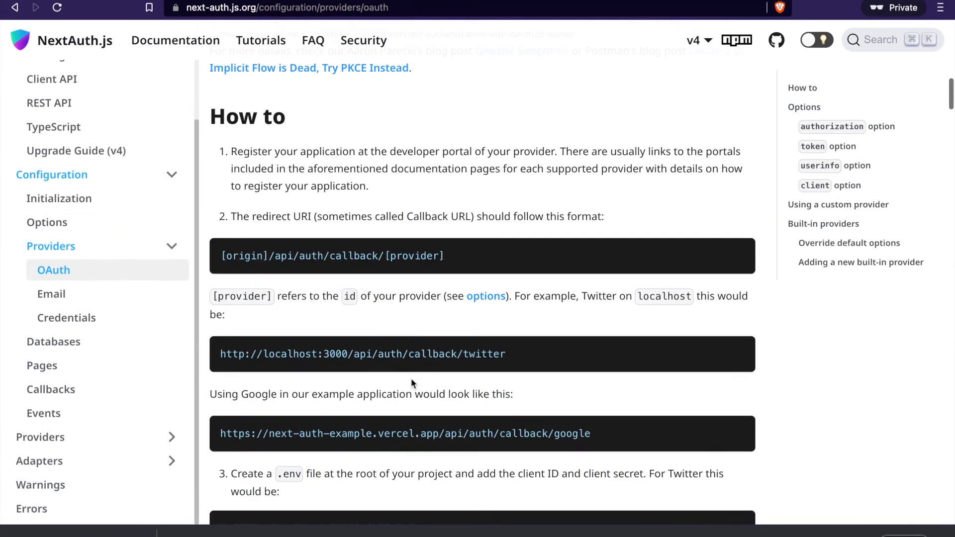
scroll(down, 3)
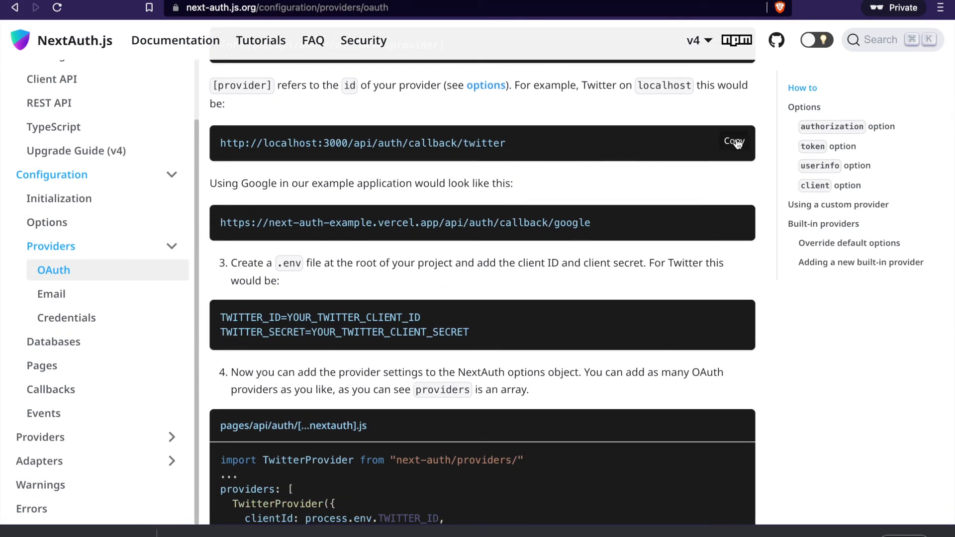
click(734, 142)
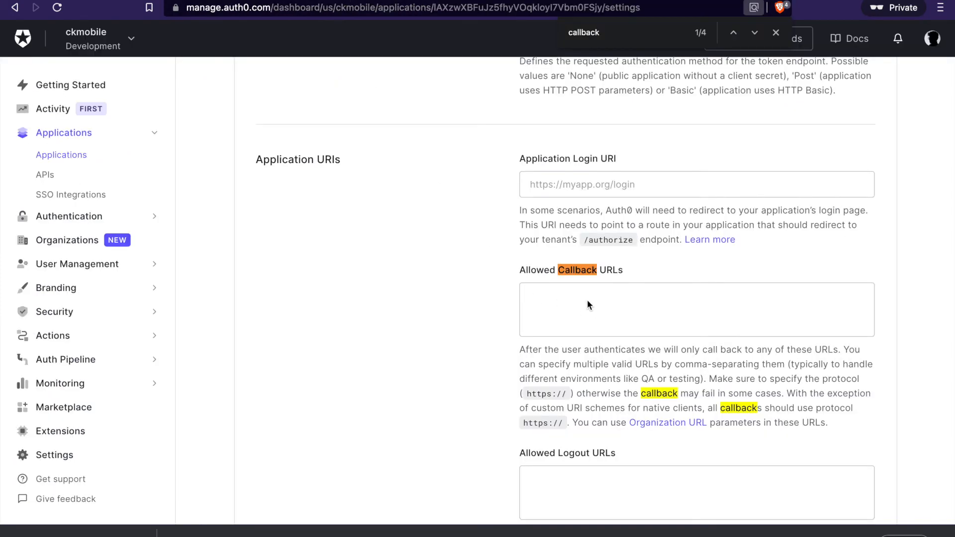
text(http://localhost:3000/api/auth/callback/twitter)
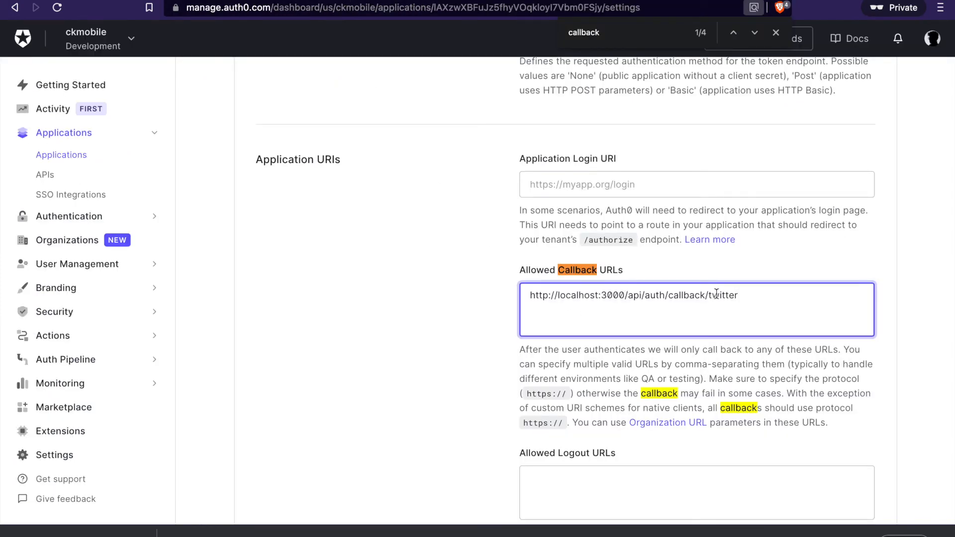
text(auth0)
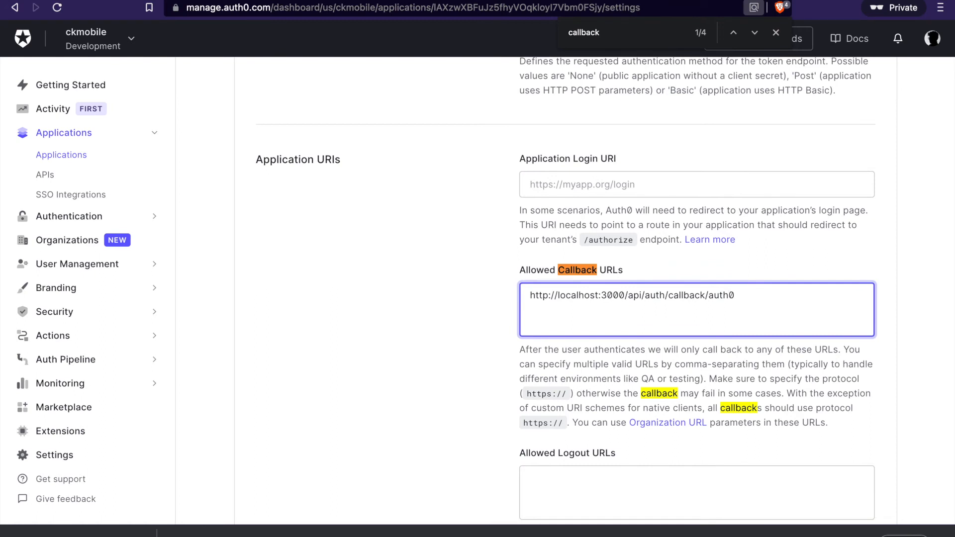
scroll(down, 3)
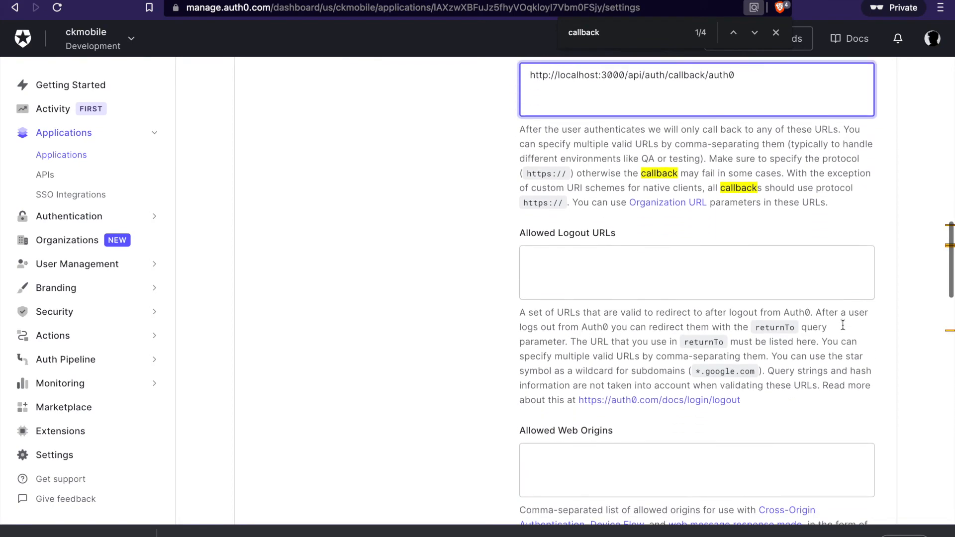
scroll(down, 3)
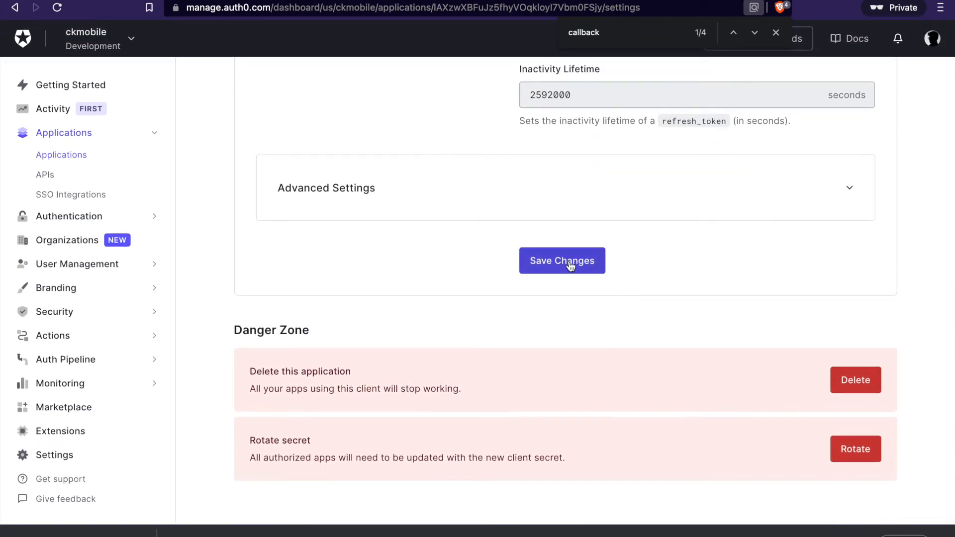
click(561, 259)
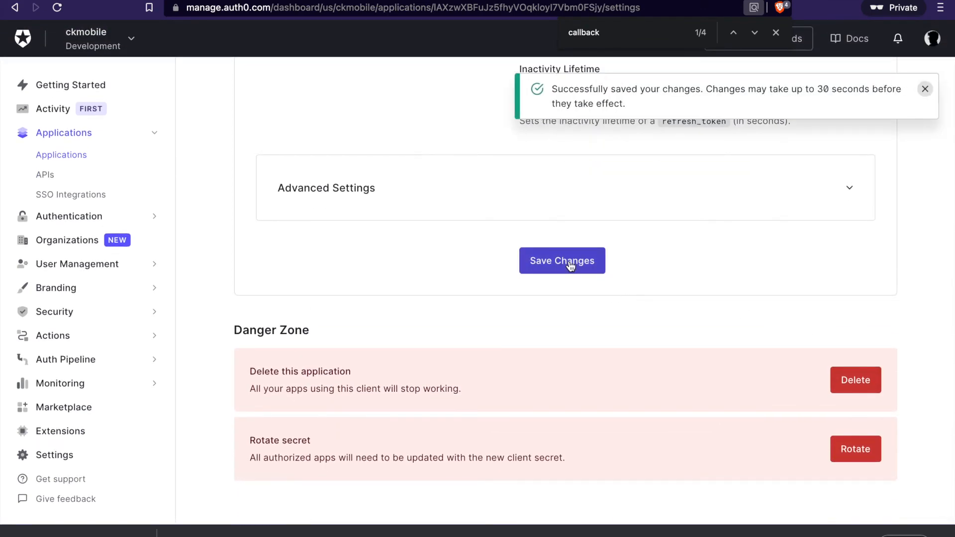
scroll(up, 3)
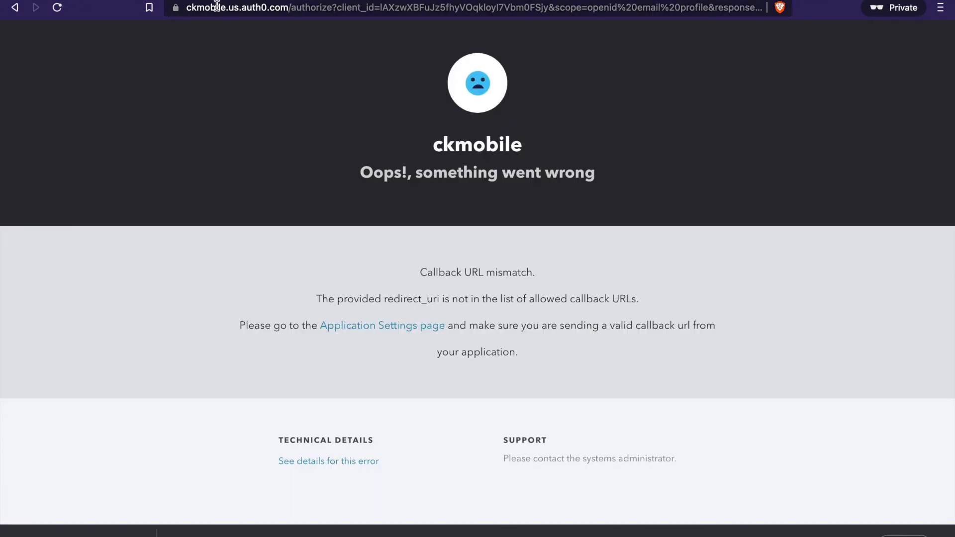
At localhost:3000 sign in with Auth0 and continue with a Microsoft account on the login page.
text(localhost:3000)
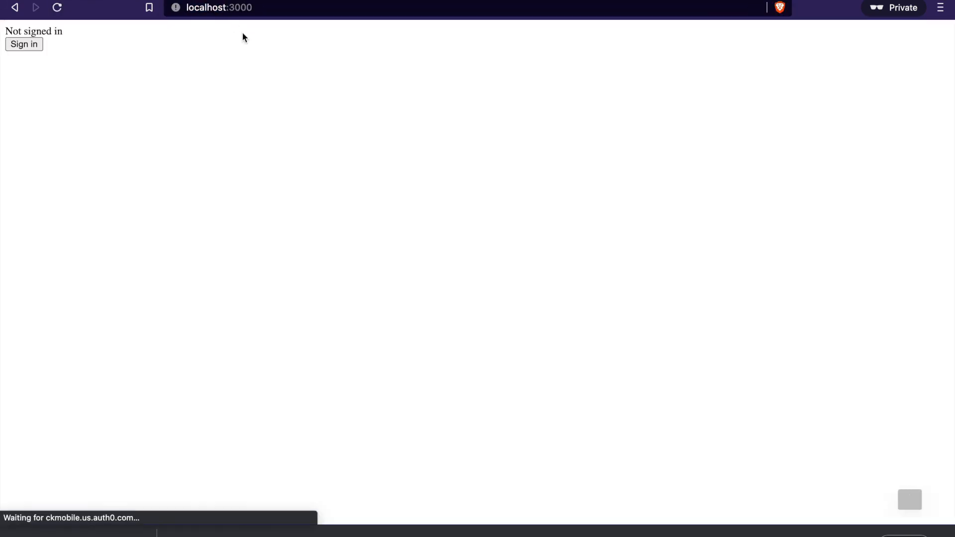
click(23, 44)
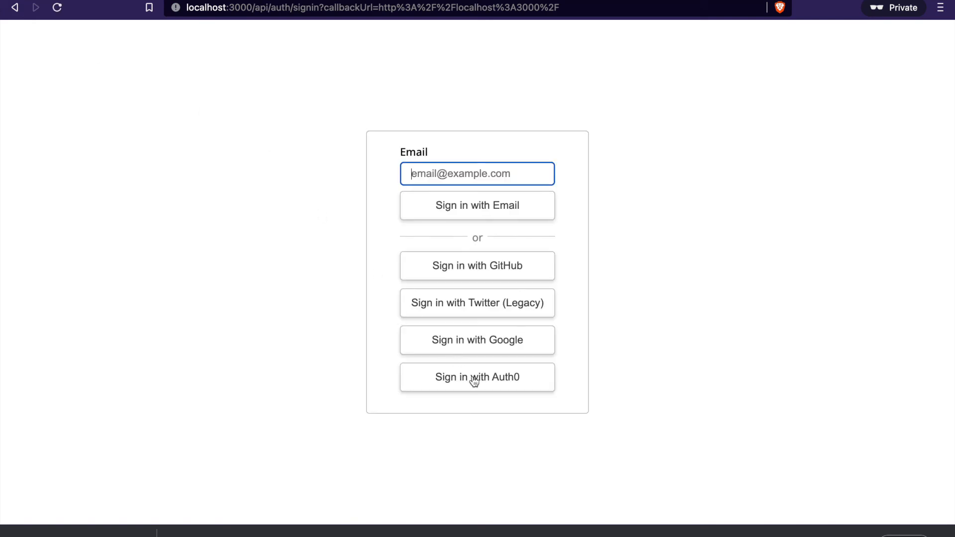
click(476, 376)
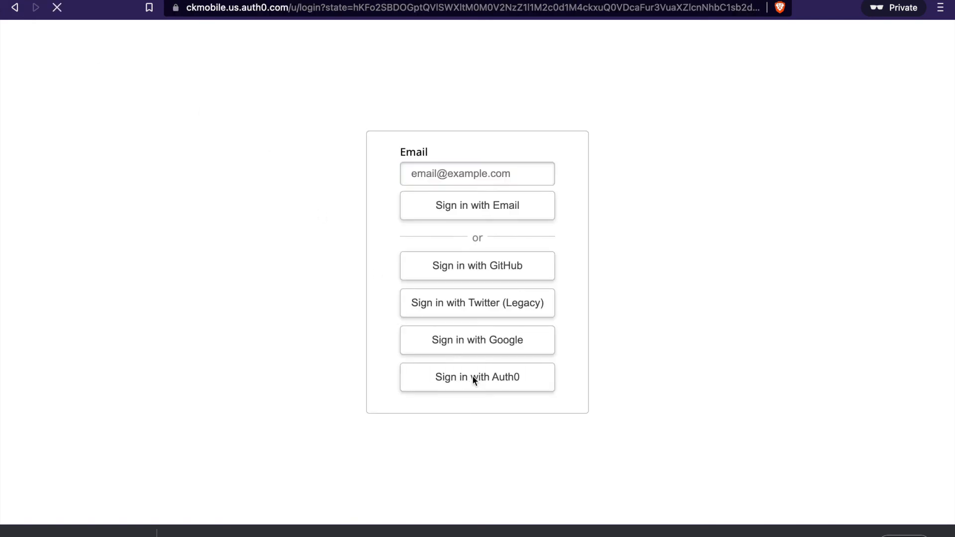
click(477, 376)
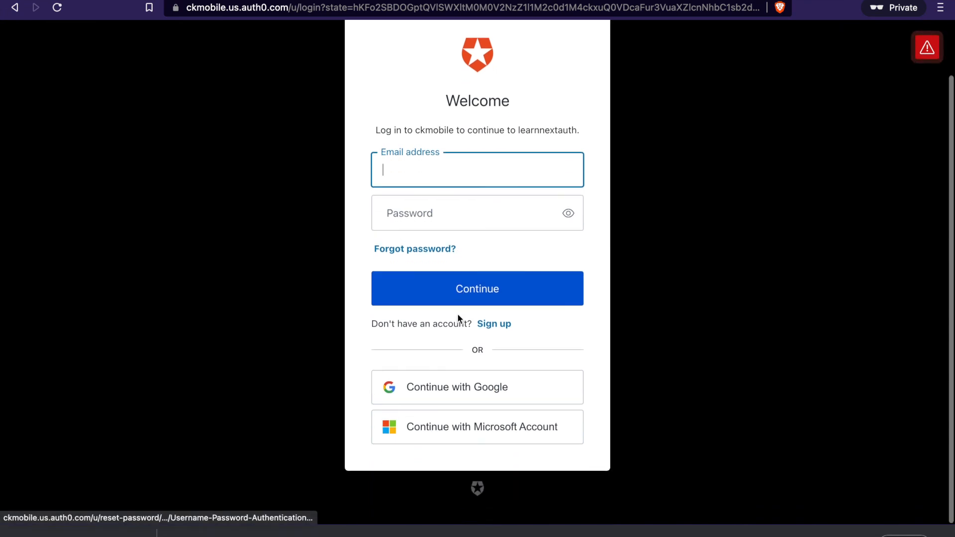
click(477, 427)
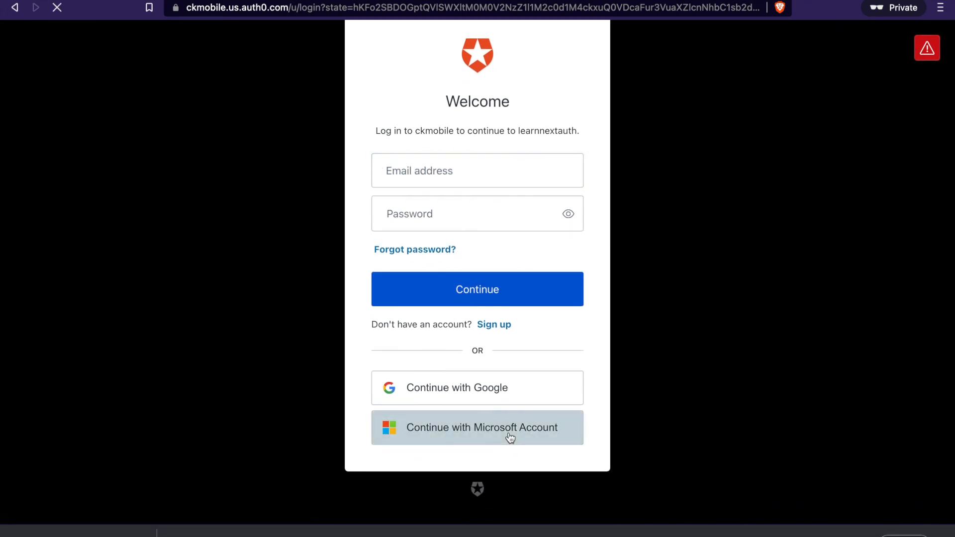
Submit the Microsoft account and accept learnnextauth's access to profile and email, returning signed in.
click(476, 426)
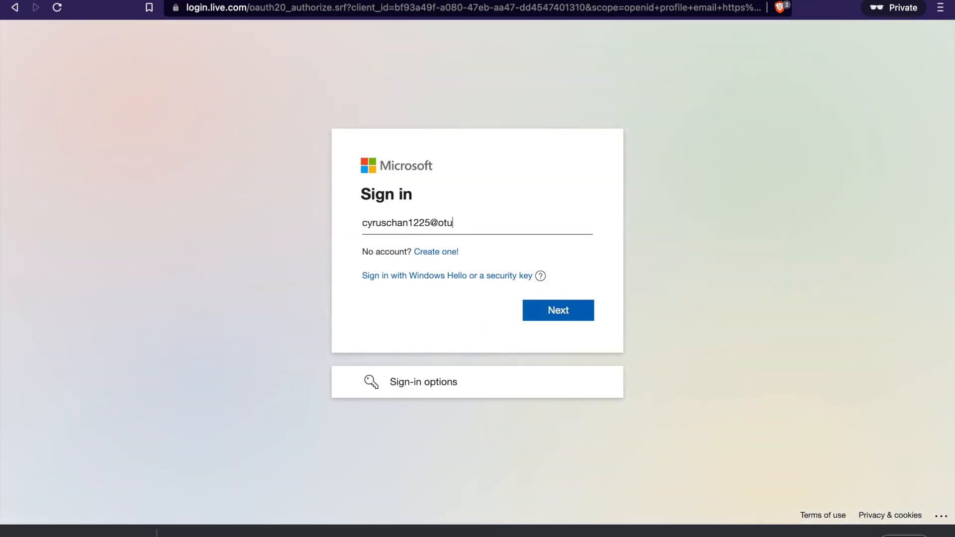
click(557, 311)
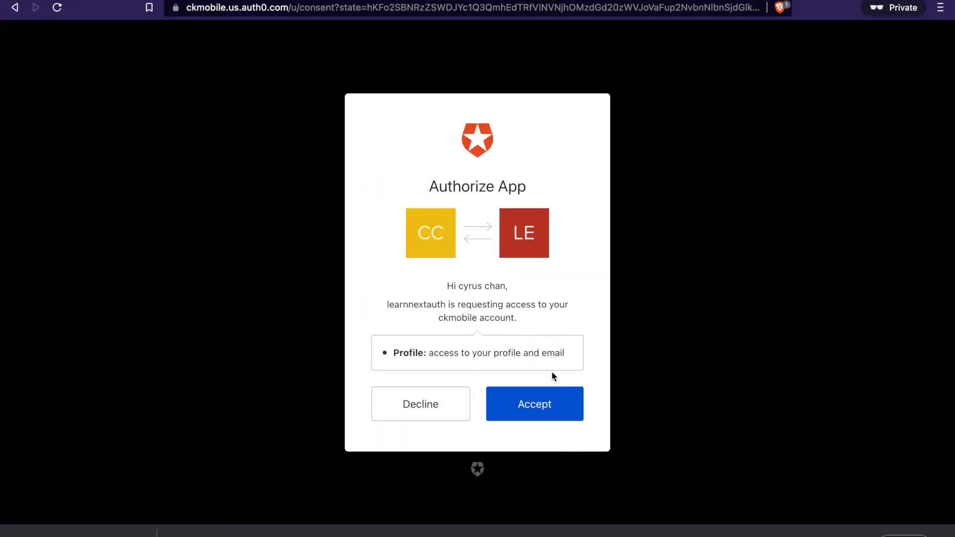
click(534, 404)
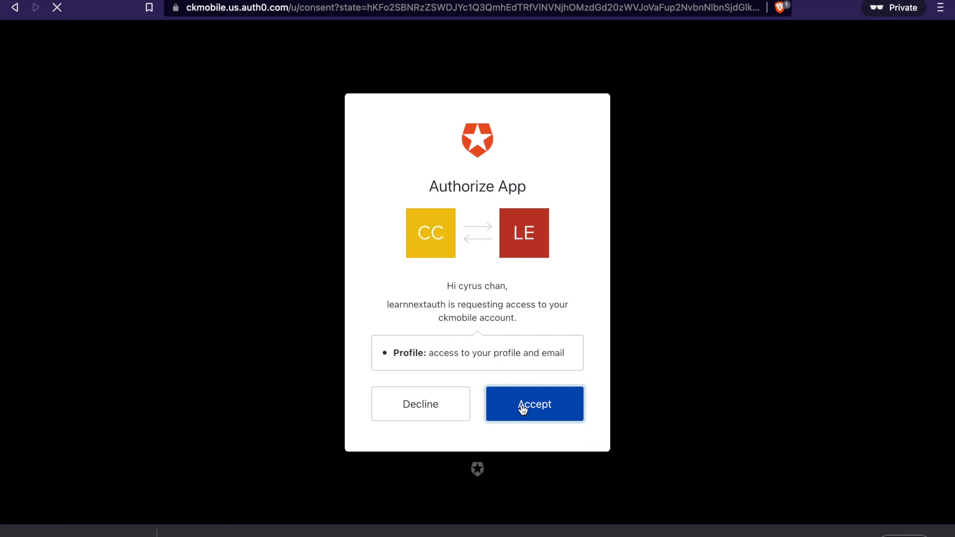
click(533, 404)
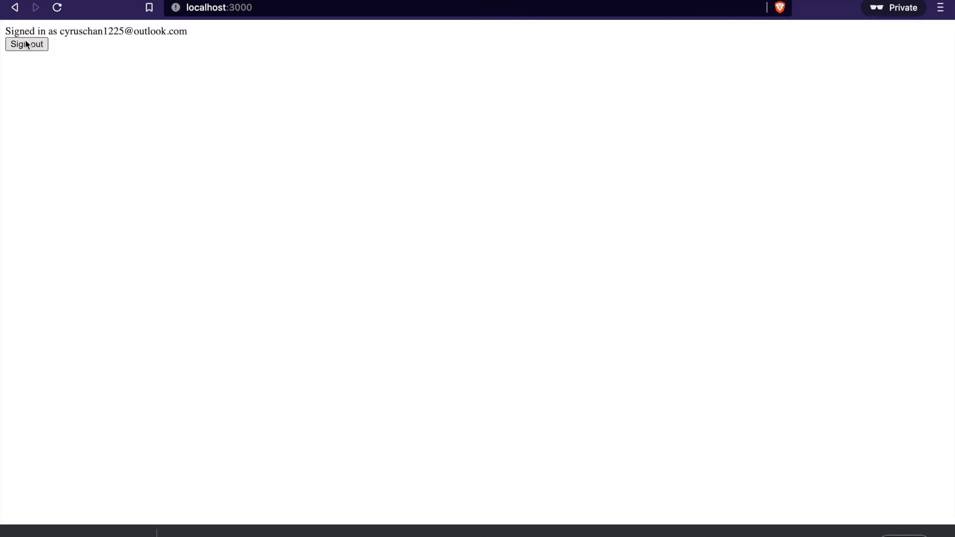